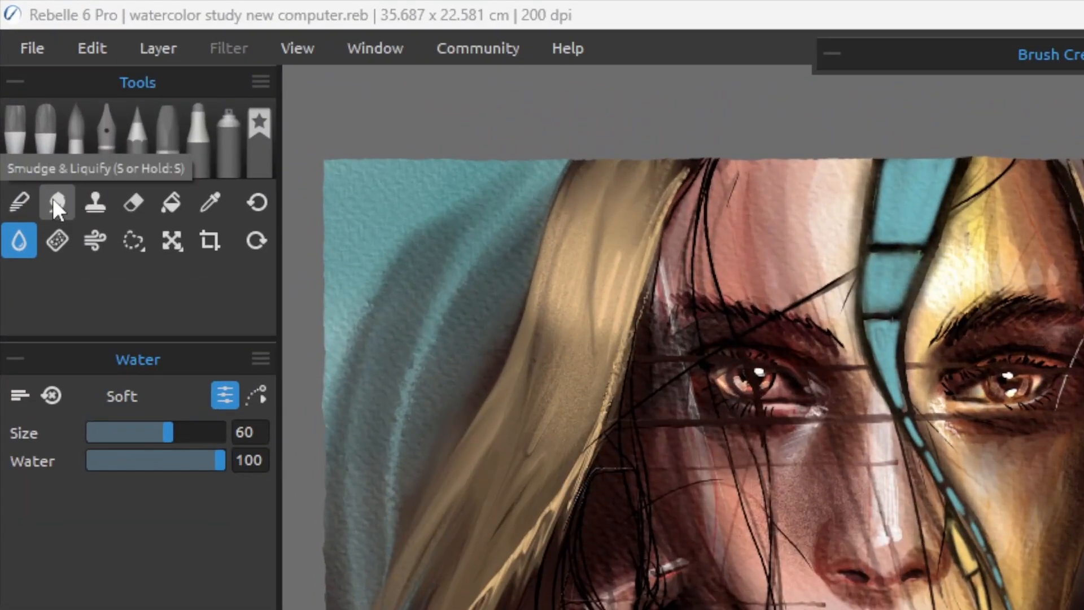
Step: With Smudge & Liquify, smear the left blond hair into large sweeping, flowing curves
click(57, 202)
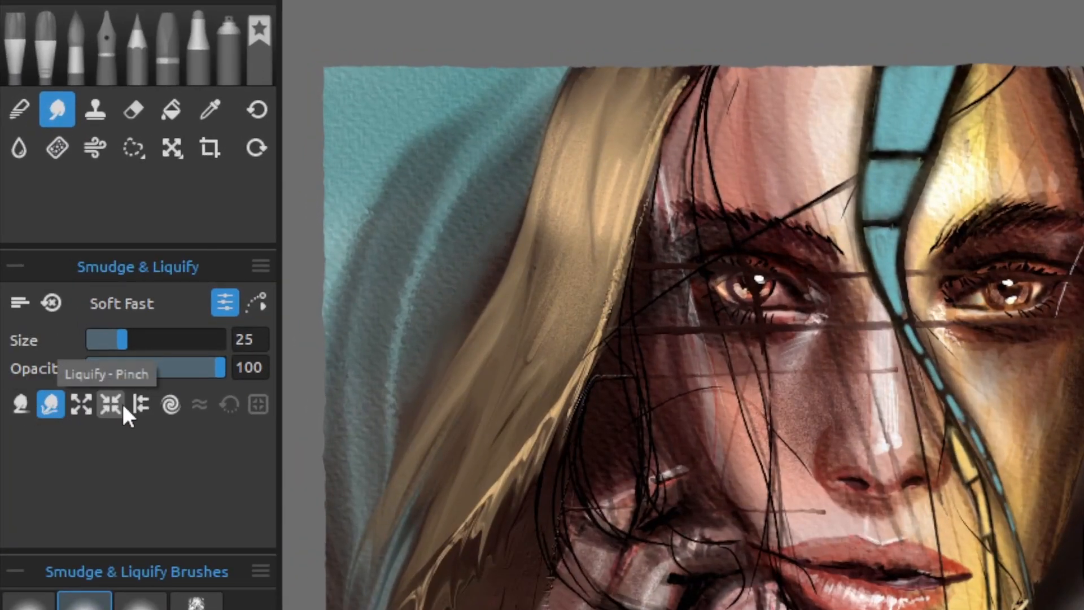
mouse_move(257, 404)
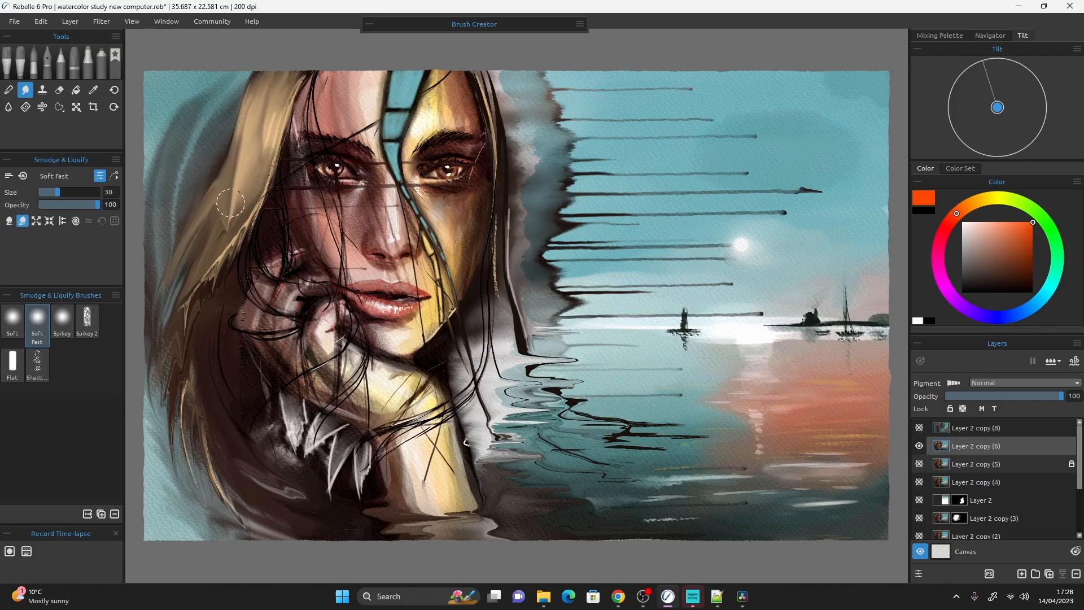
drag(231, 204, 221, 238)
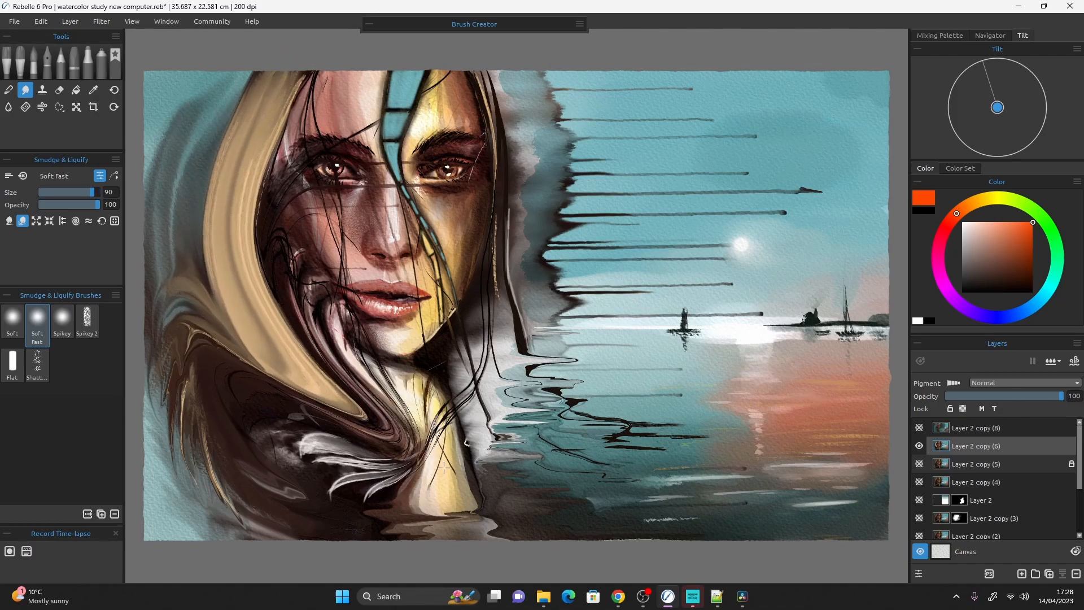
drag(471, 450, 802, 242)
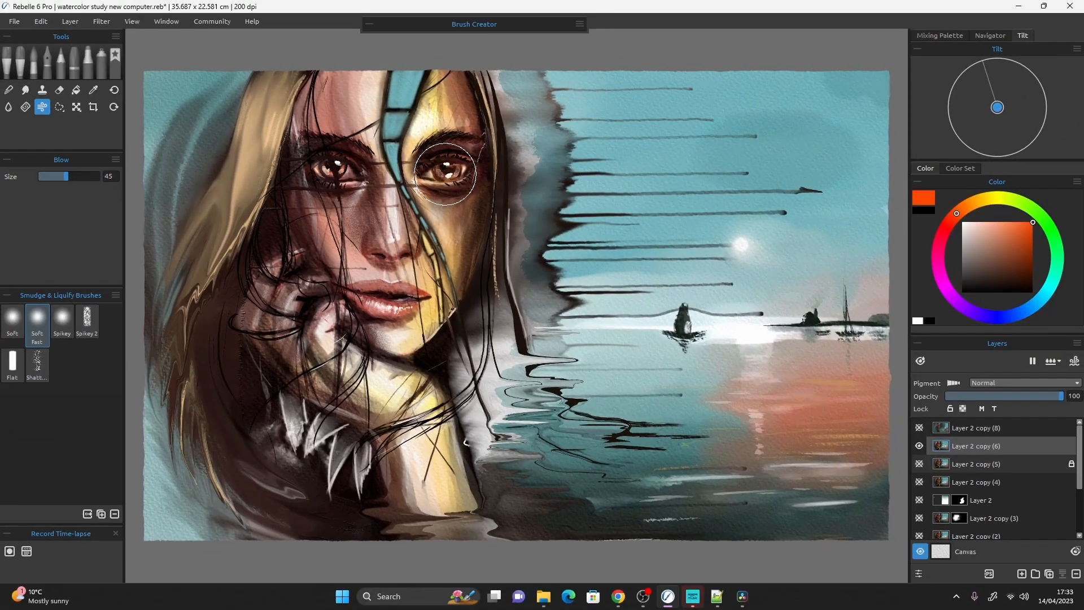
Step: Twirl swirls beside the hair, chin and right eye, then stretch long streaks across the sky
click(25, 90)
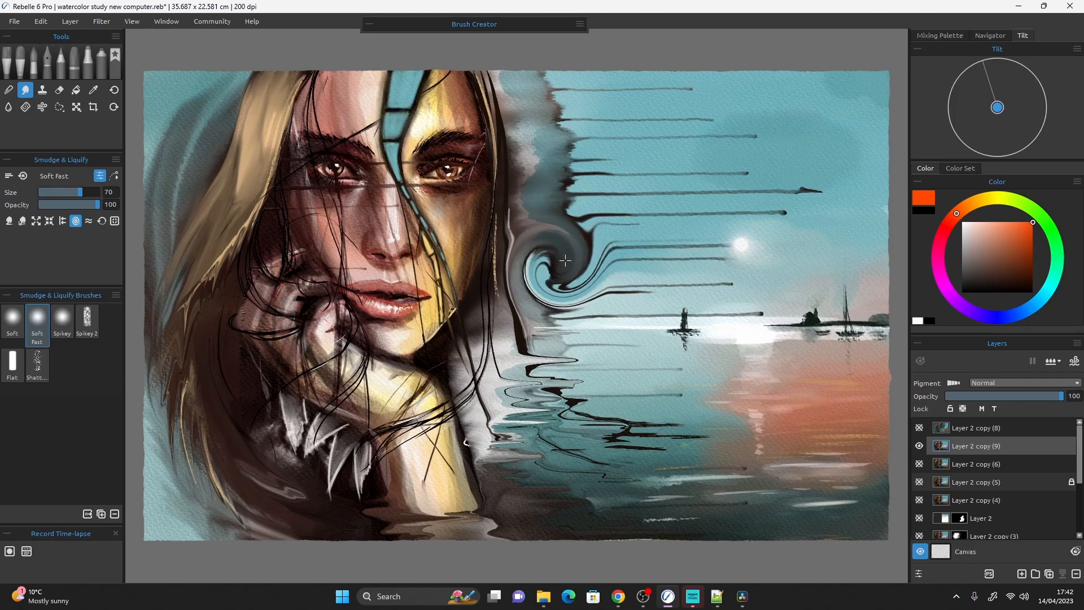
drag(560, 260, 546, 277)
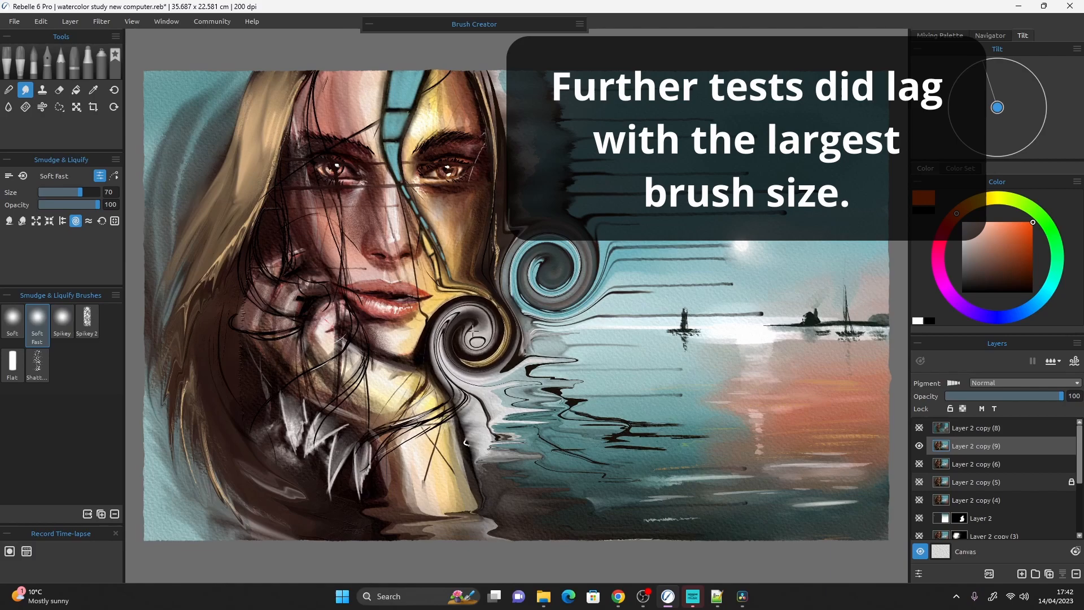
drag(484, 318, 470, 353)
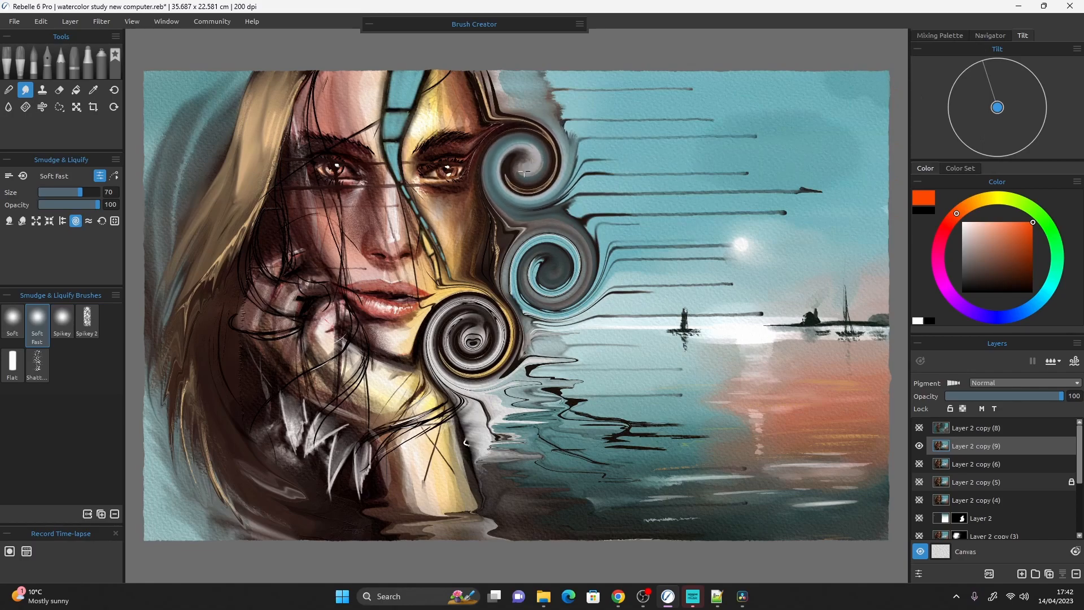
drag(522, 173, 515, 165)
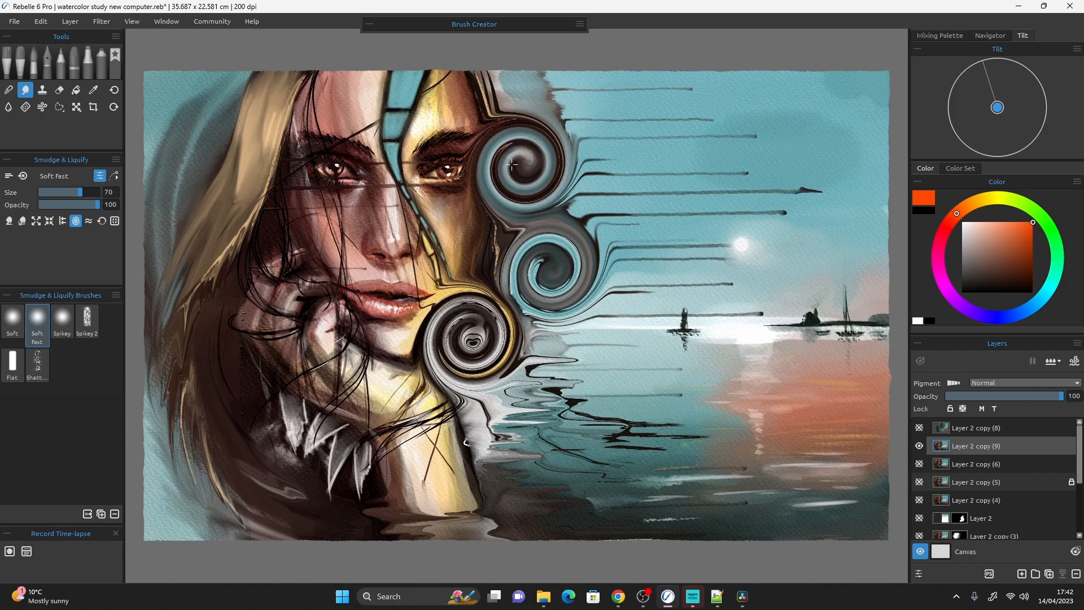
drag(526, 166, 514, 162)
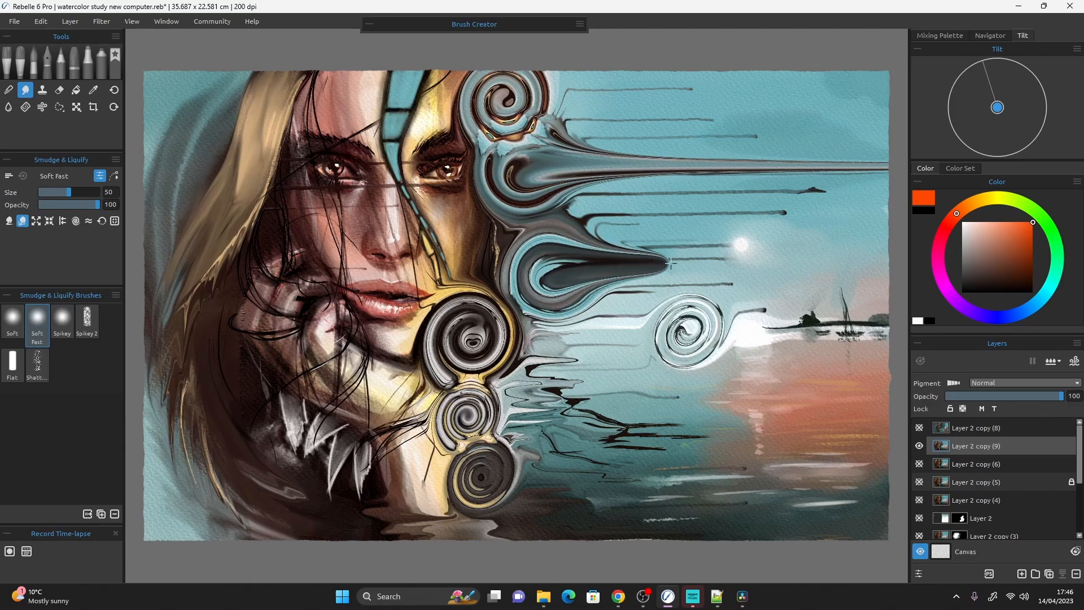
drag(670, 262, 715, 331)
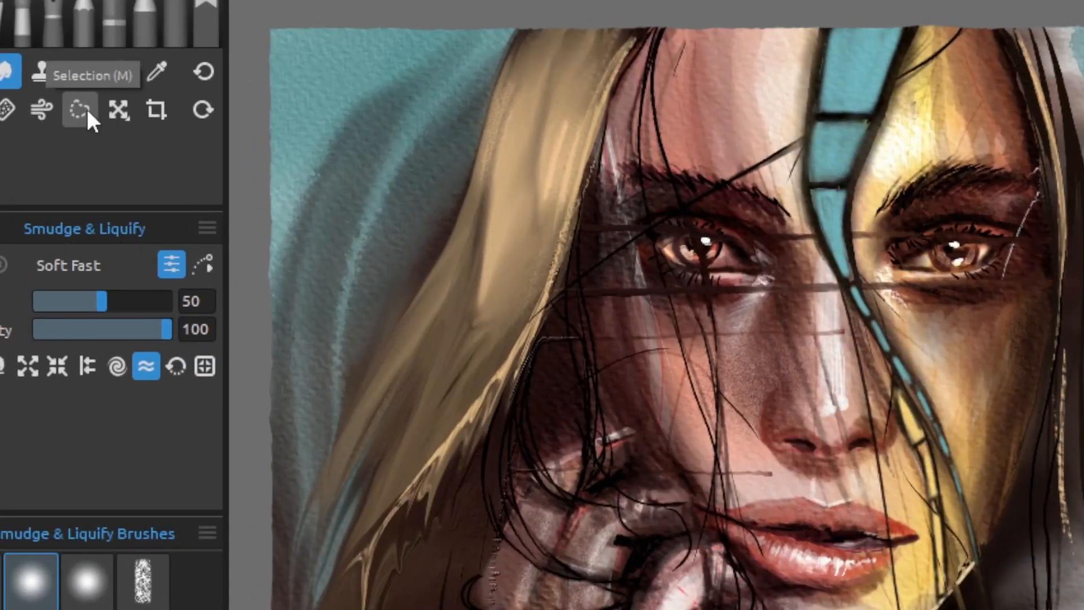
Step: With the Transform tool, set the warp mesh Split to 10 and pull a node near the nose
click(171, 109)
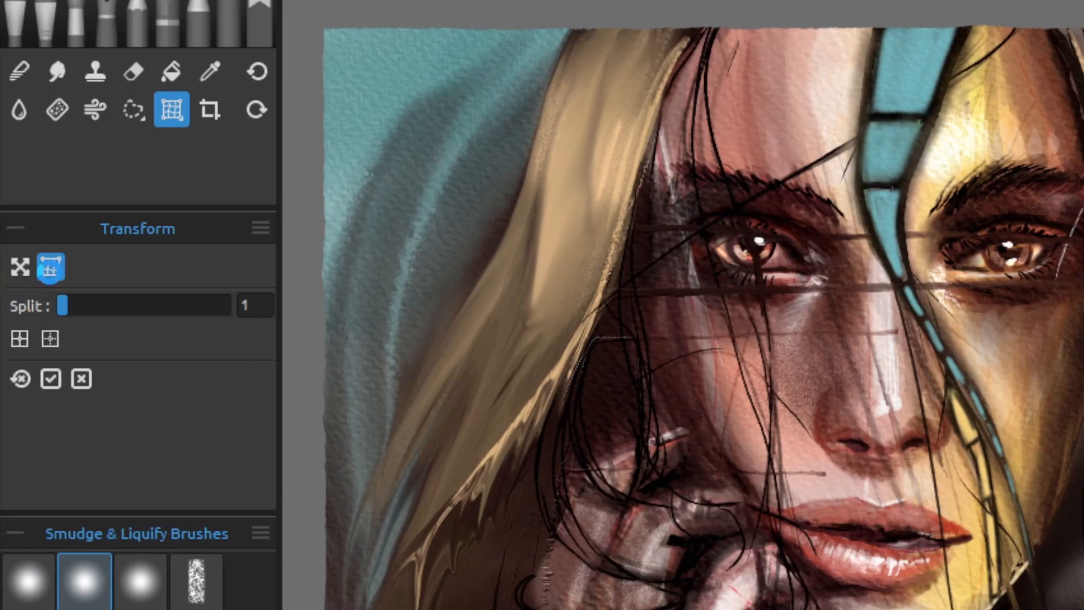
drag(63, 305, 235, 305)
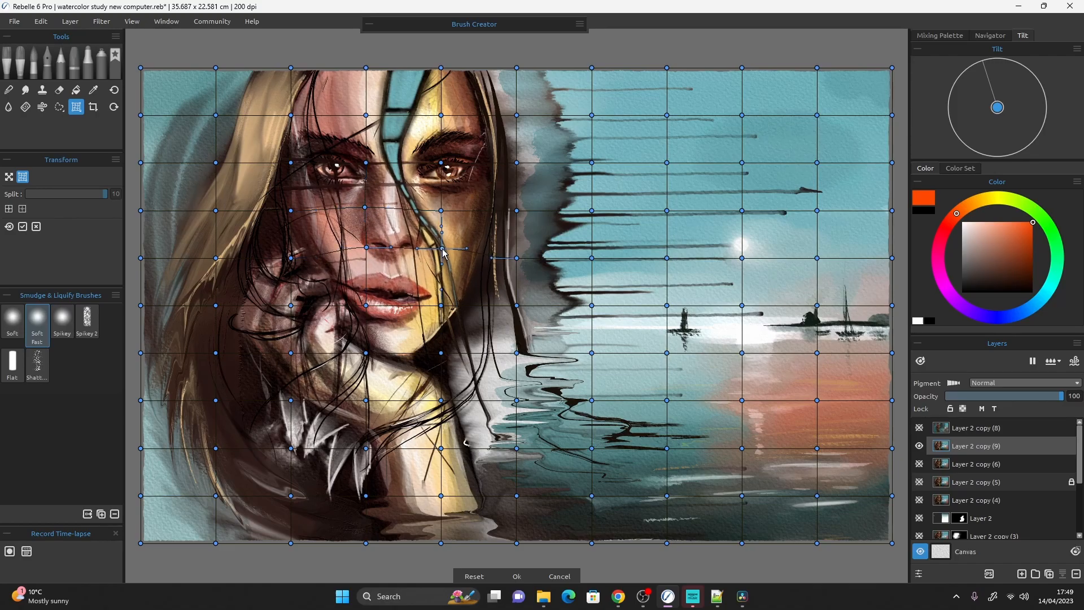
drag(440, 249, 364, 306)
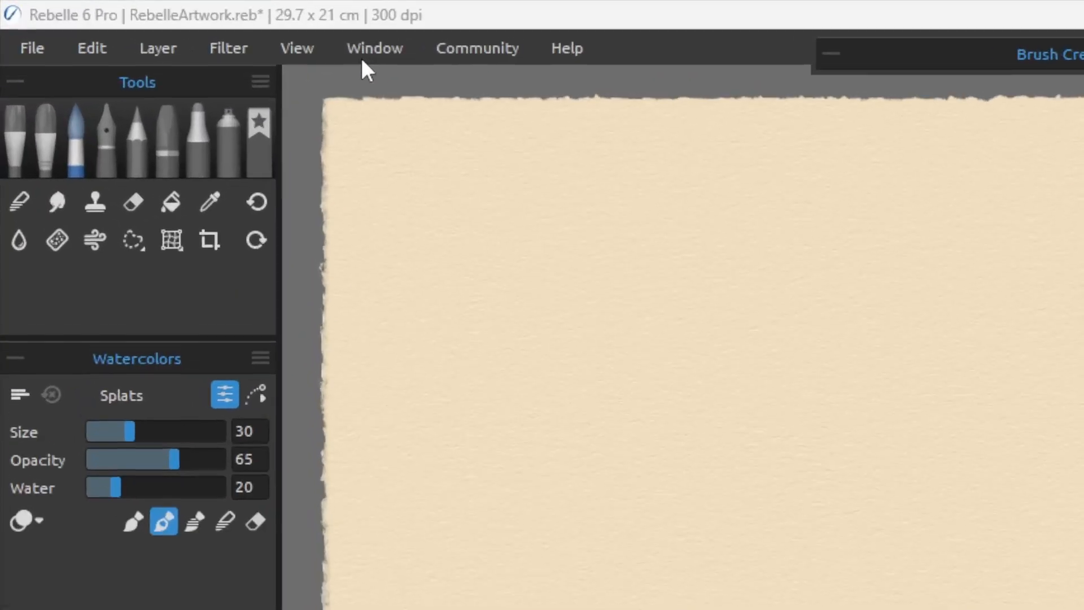
Step: Show the Reference Images panel and open the model1 reference photo
click(374, 48)
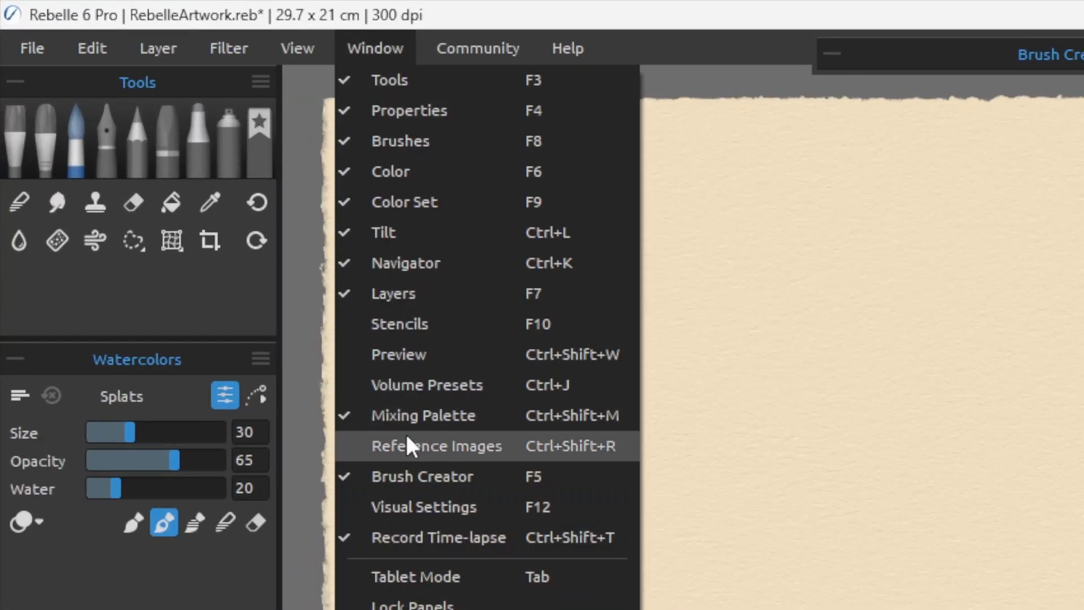
click(435, 445)
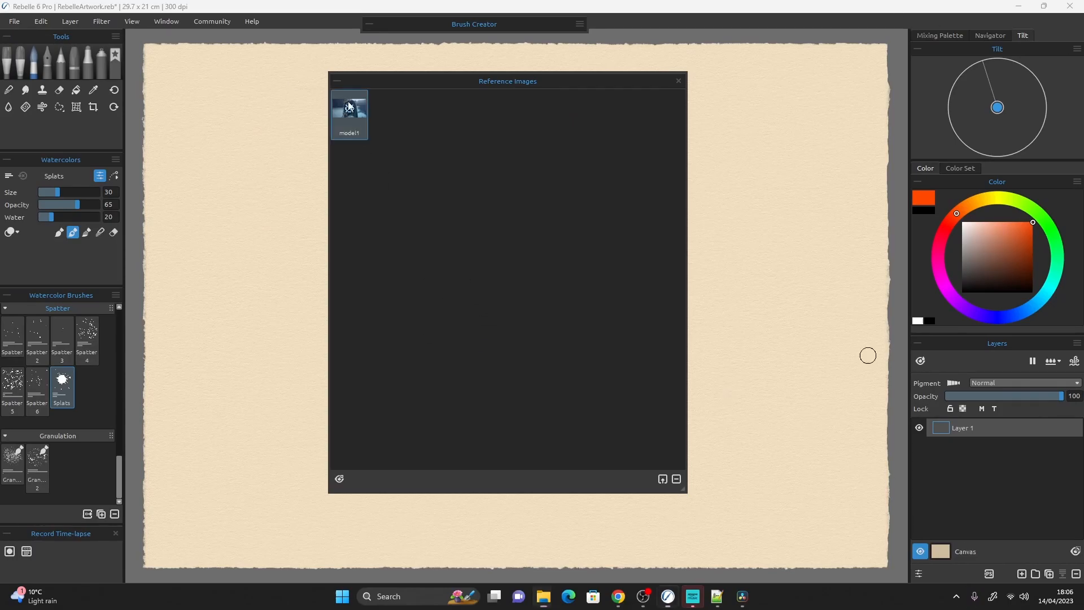
double_click(349, 111)
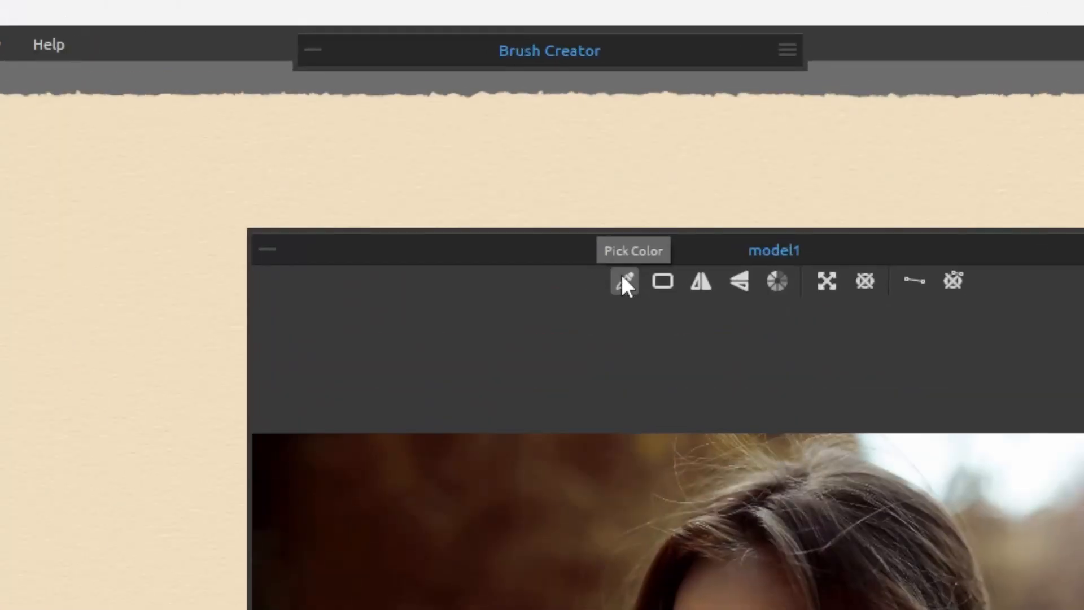
mouse_move(827, 281)
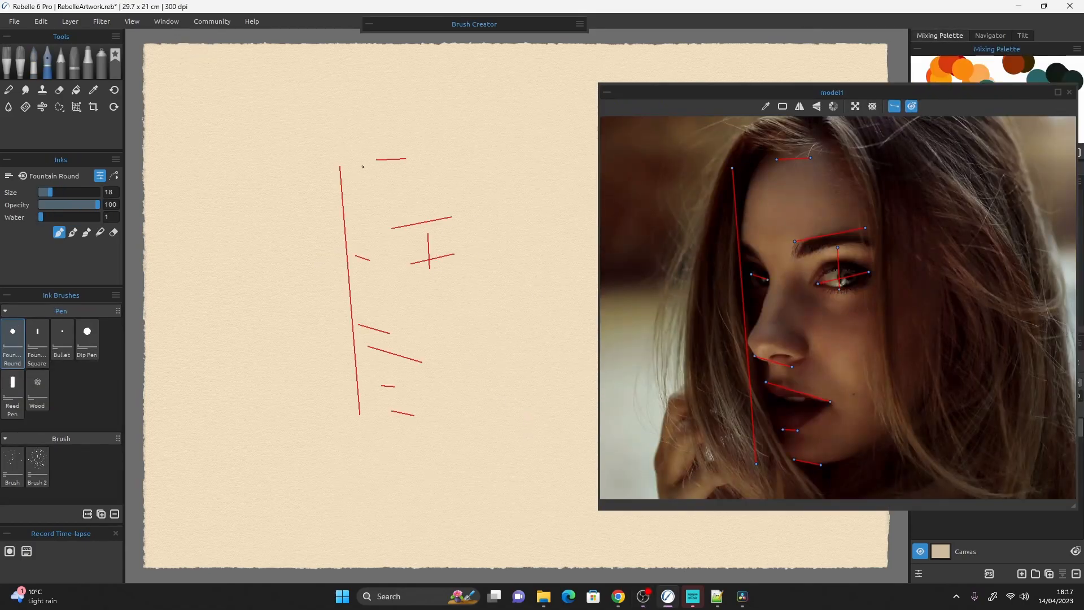
Step: Ink the forehead and nose profile, nose underside, eye, facial features and jawline
drag(352, 156, 363, 266)
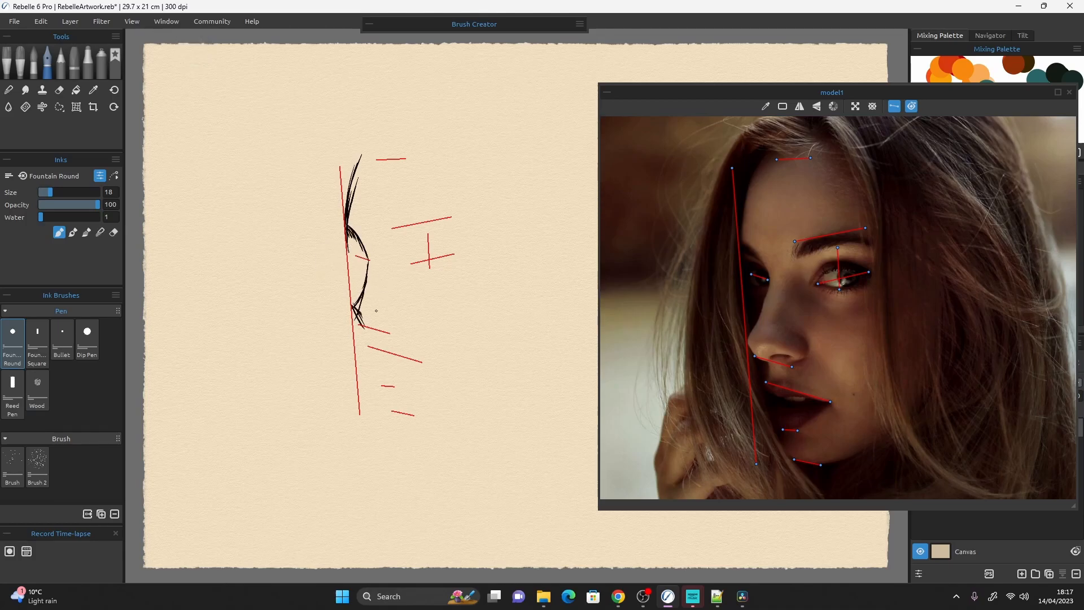
drag(360, 311, 401, 325)
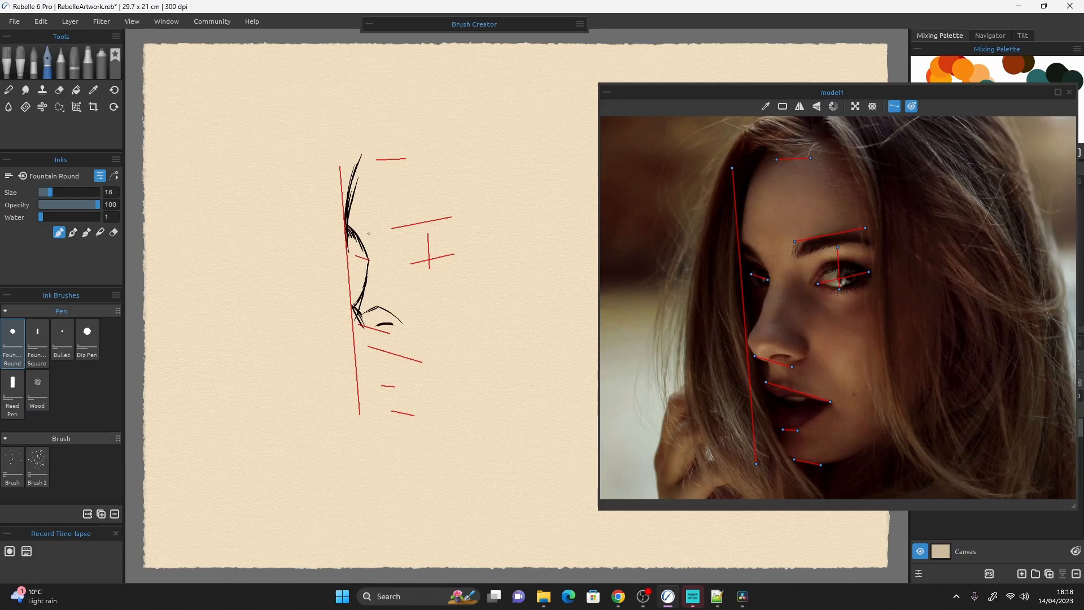
drag(352, 245, 366, 259)
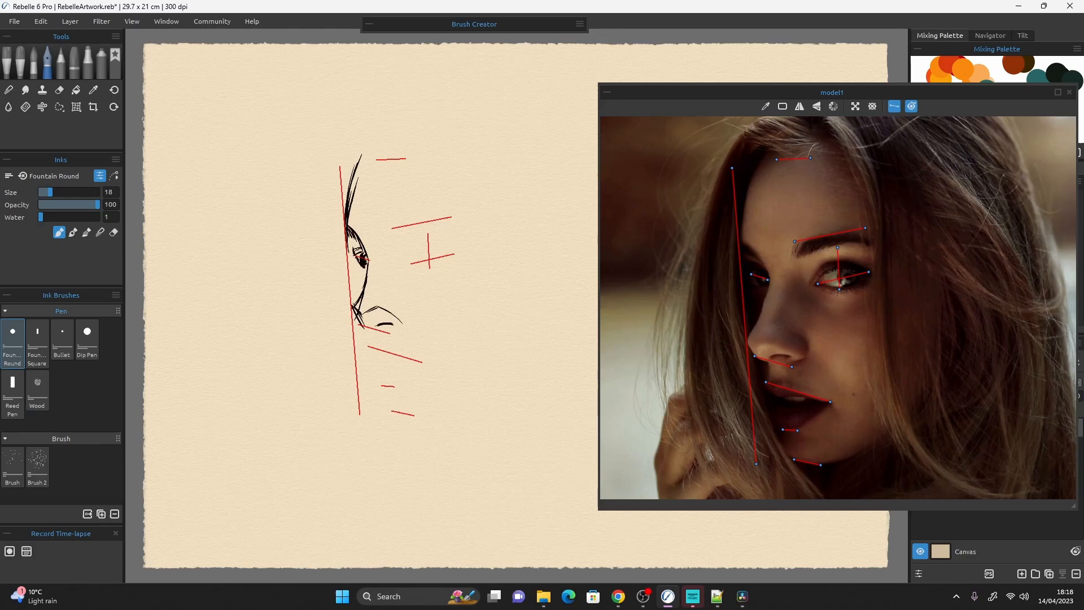
drag(373, 338, 415, 363)
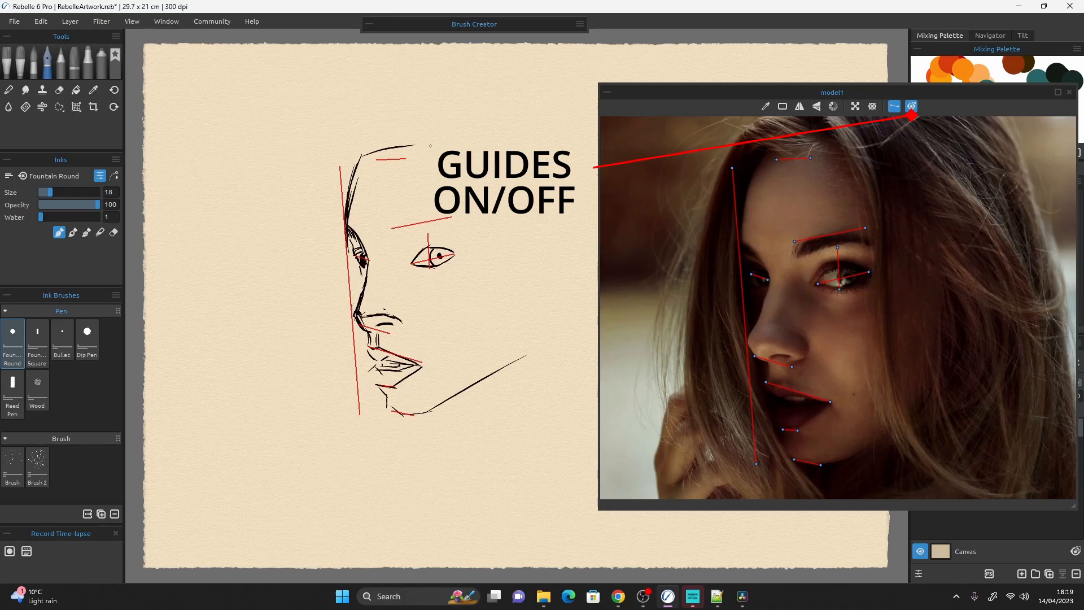
drag(398, 228, 456, 218)
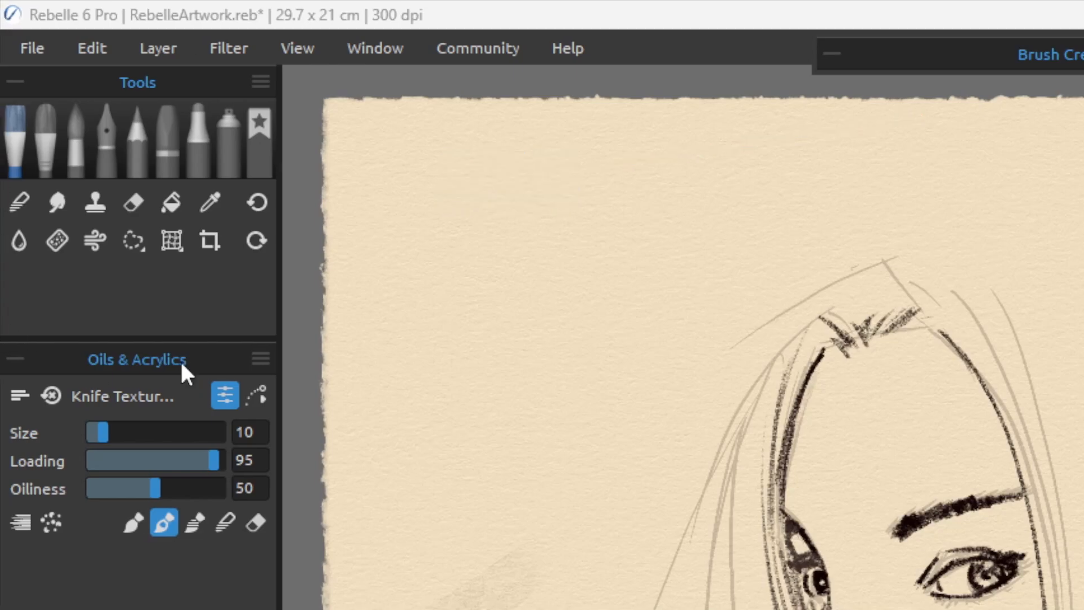
Step: Set the Reference Image Line colour to bright green in Preferences > Color and apply
click(91, 47)
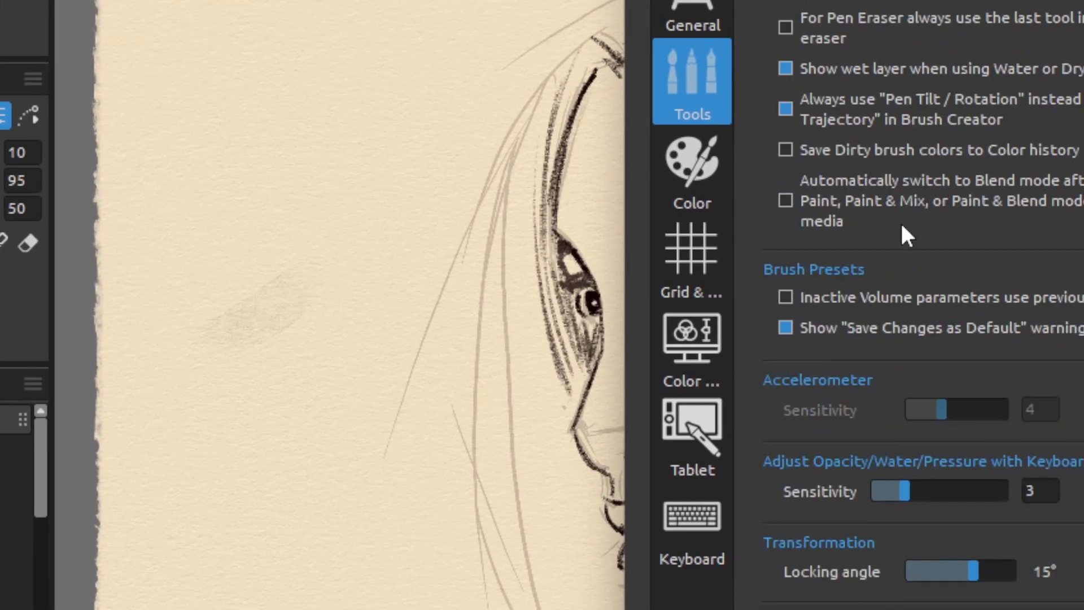
click(691, 164)
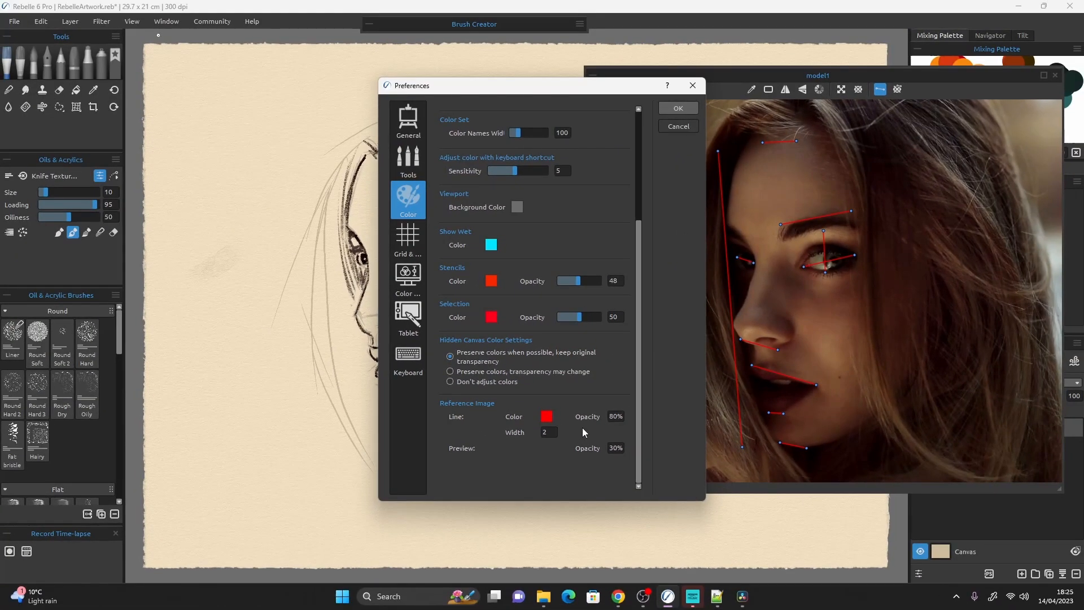
click(547, 416)
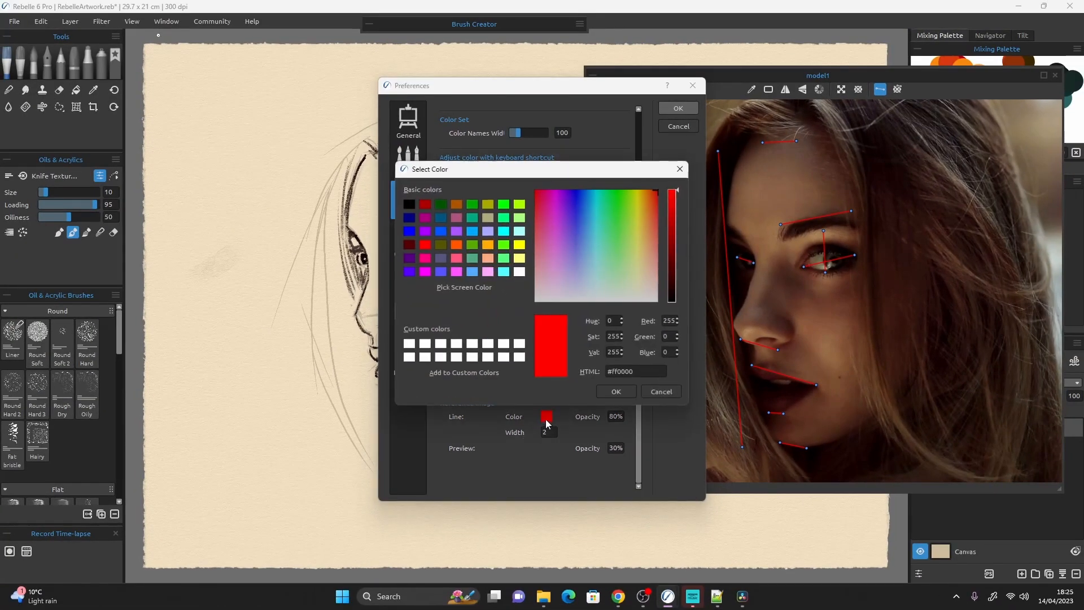
click(625, 195)
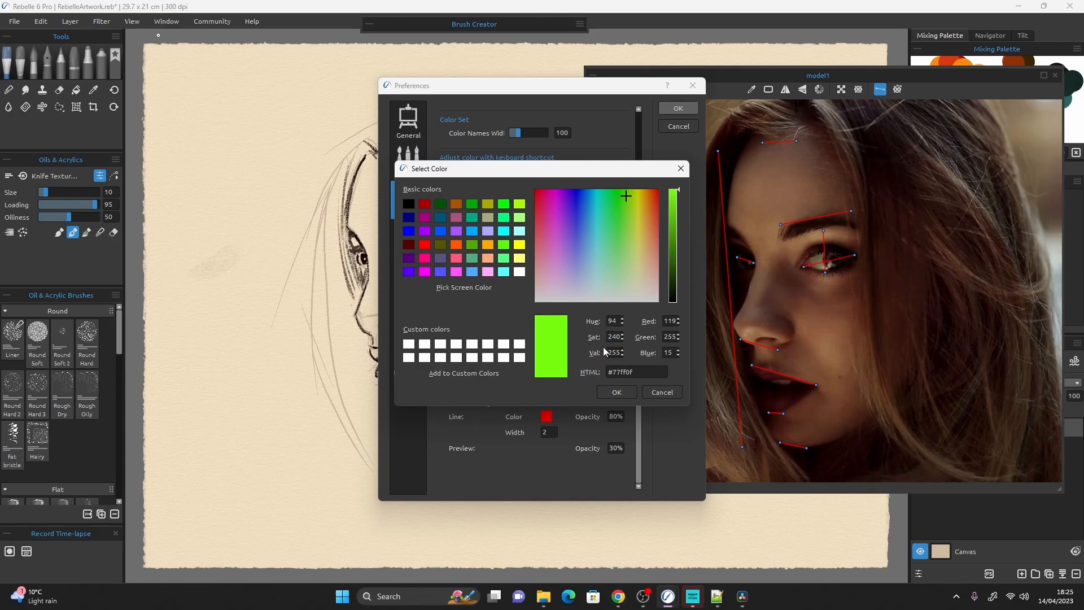
click(615, 392)
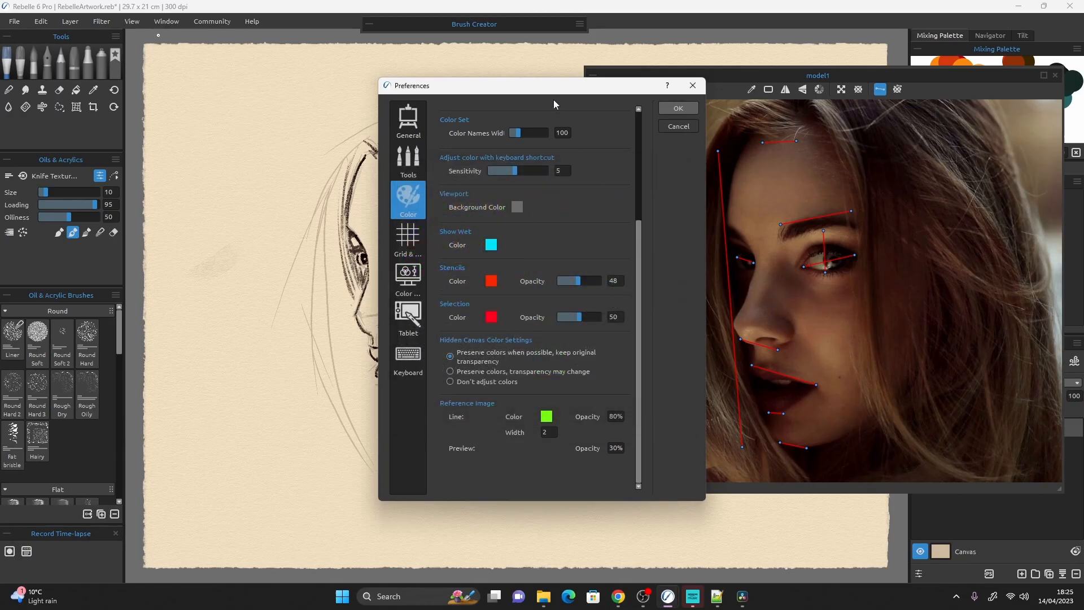
click(677, 108)
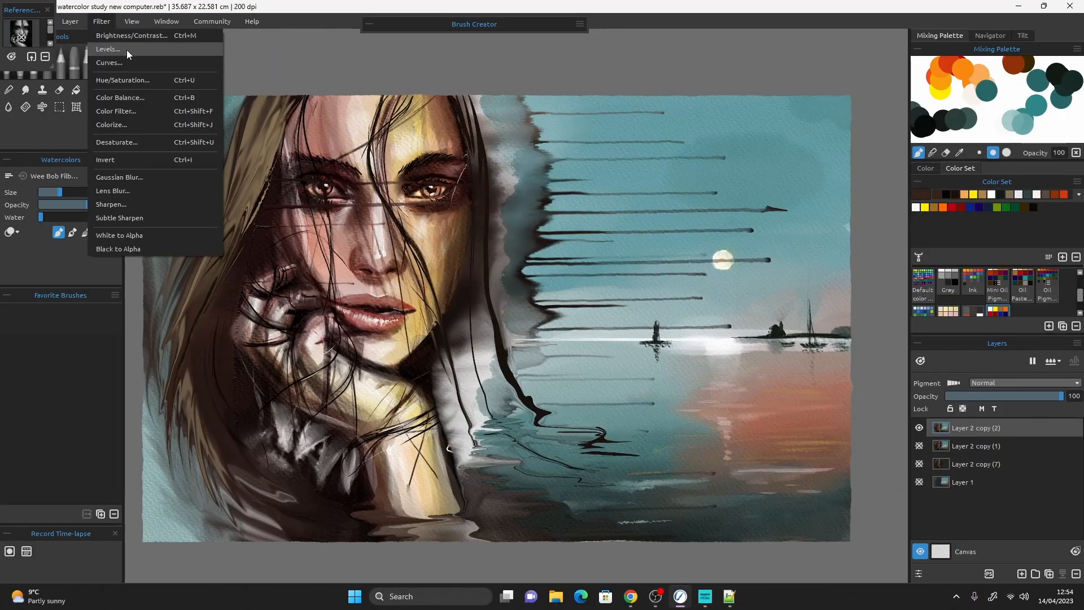
Step: Open the Levels adjustment and close it without applying
click(107, 49)
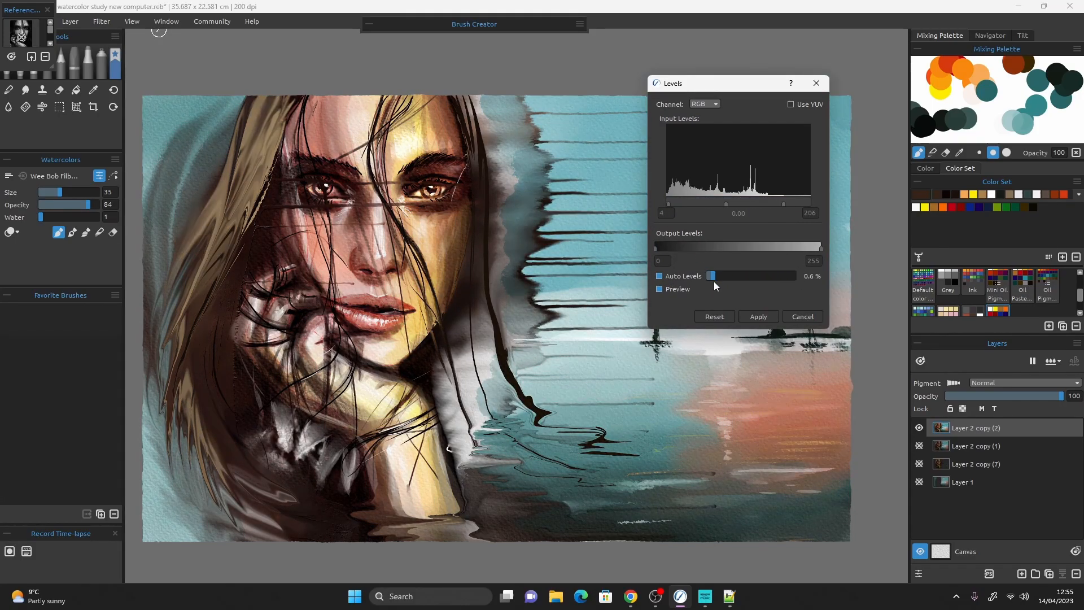
click(758, 317)
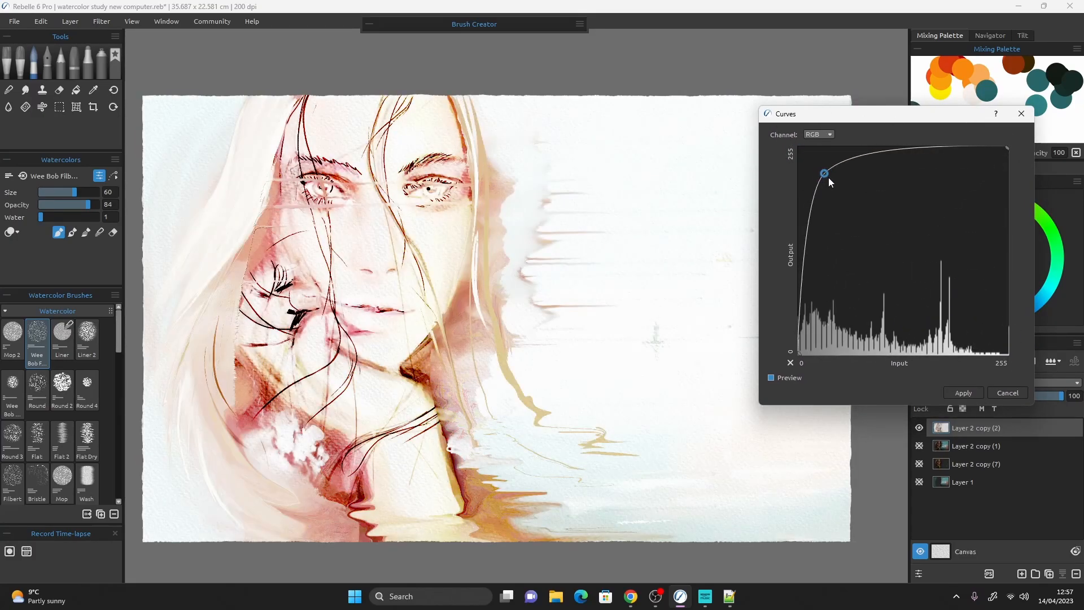
Step: Reshape the RGB curve back to natural contrast, then nudge the Red channel midpoint
drag(822, 173, 857, 303)
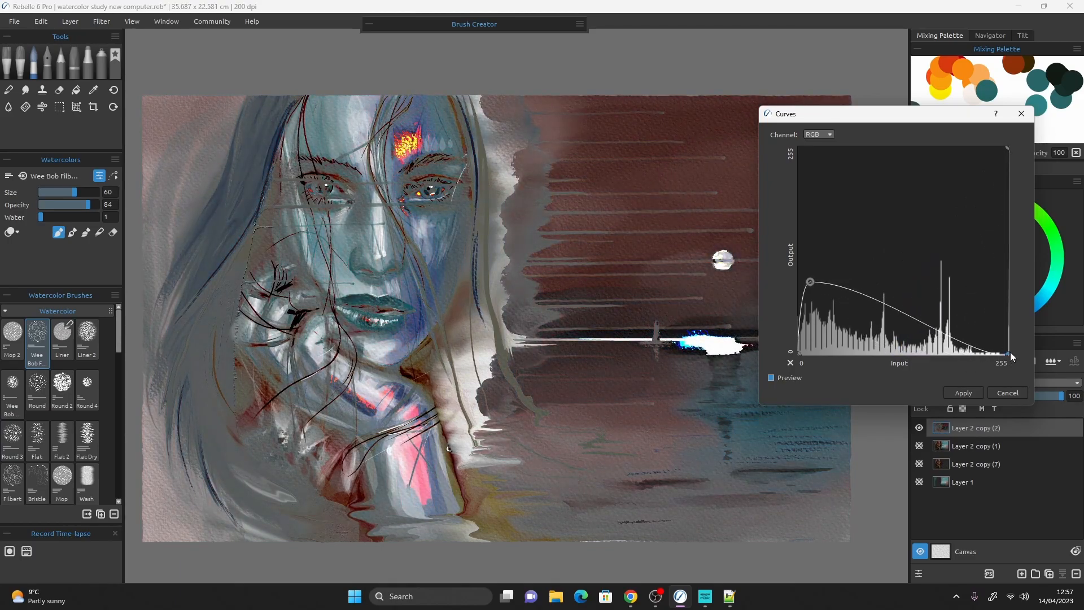
drag(1010, 356, 1007, 209)
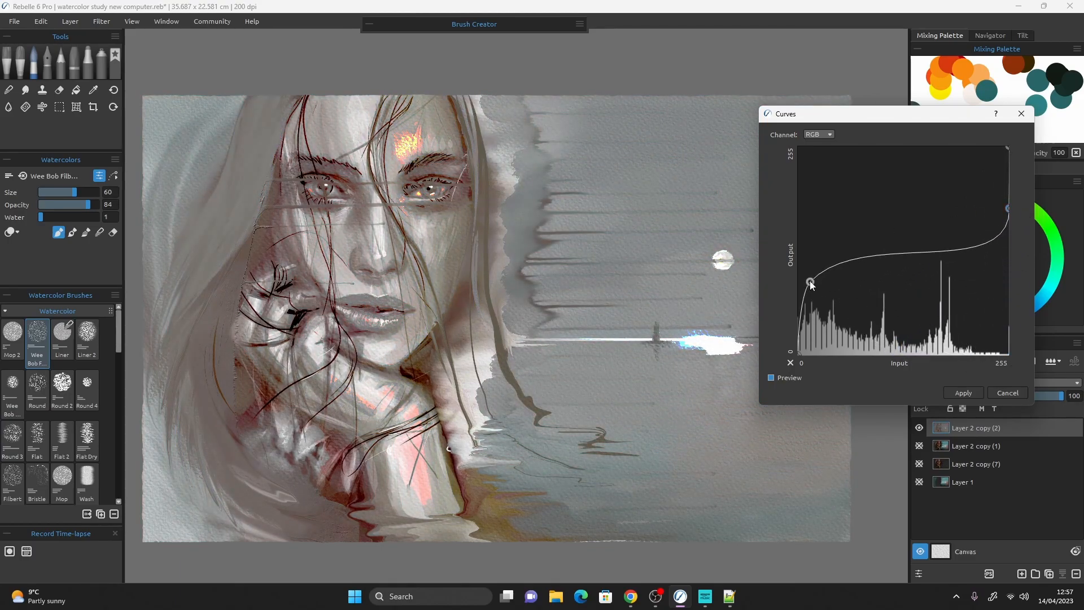
drag(810, 283, 887, 300)
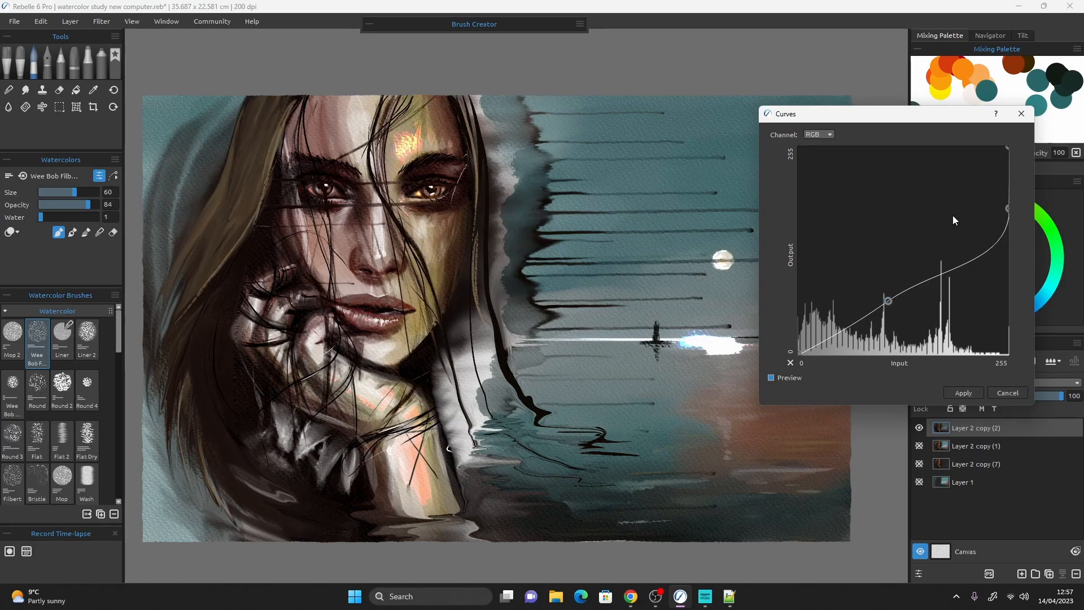
click(818, 135)
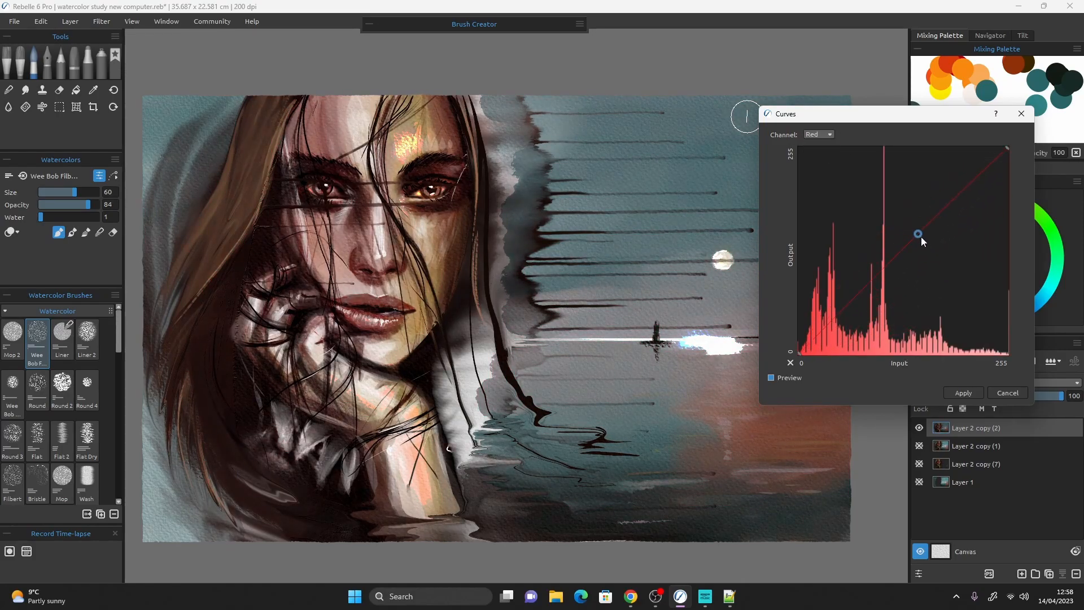
drag(917, 233, 928, 244)
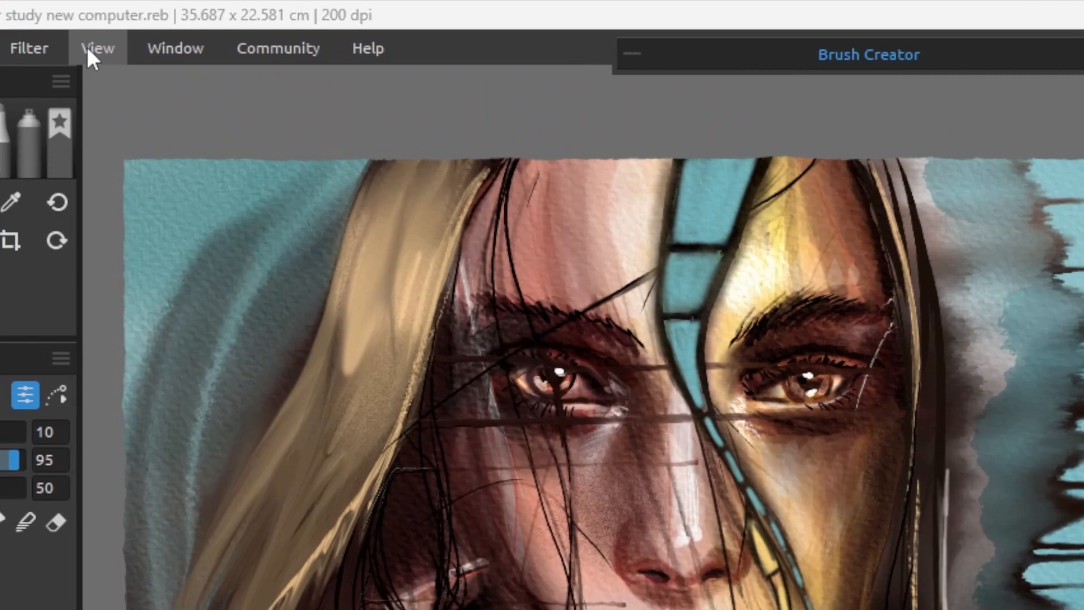
Step: Apply Filter > Sharpen with Radius 17 and Strength raised to about 55
click(29, 46)
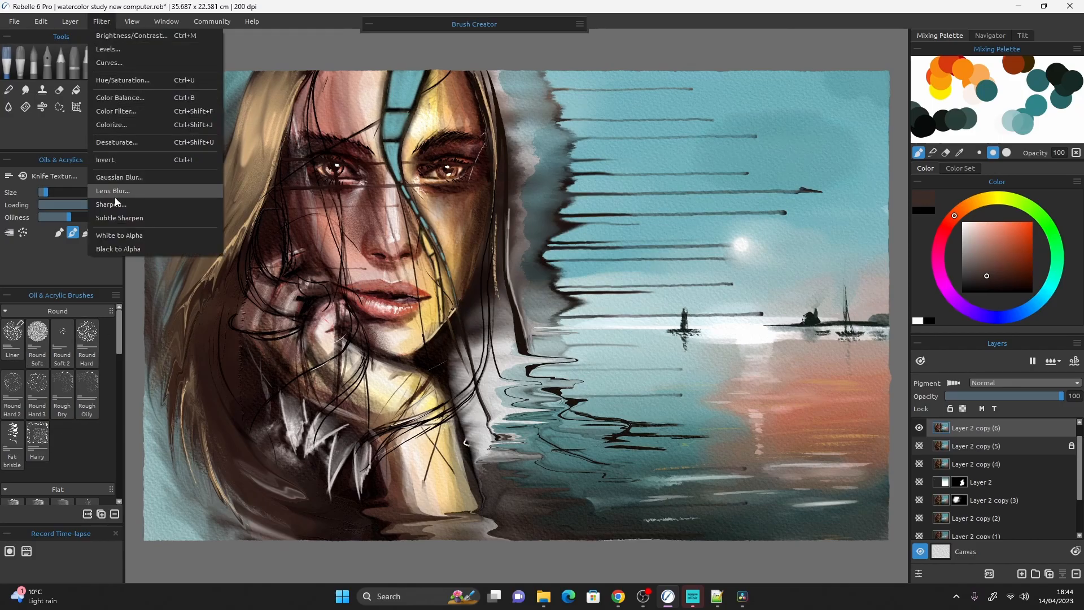
click(111, 204)
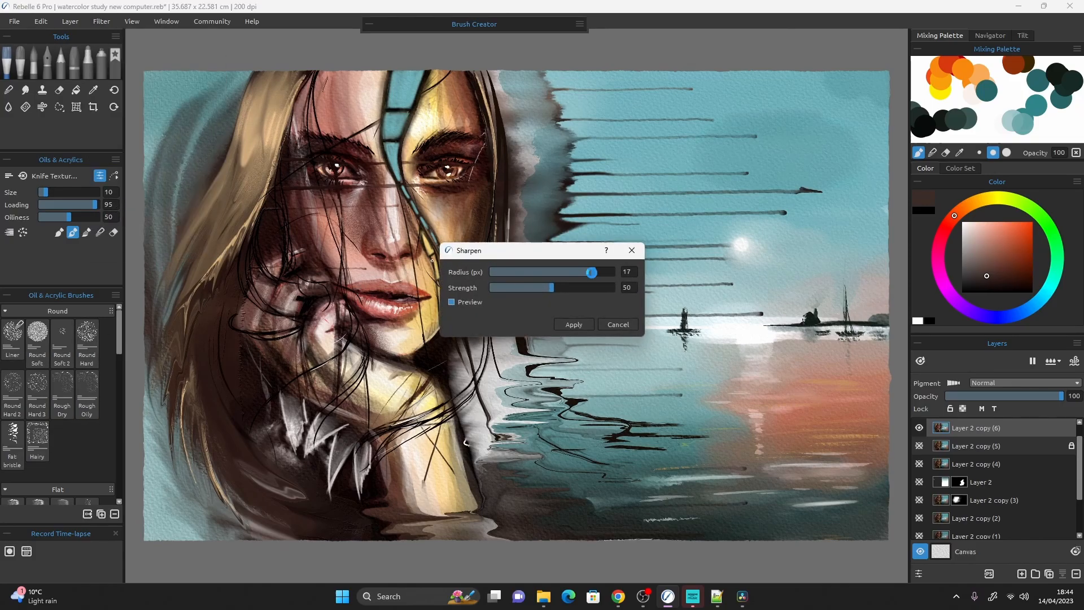
drag(541, 288, 568, 287)
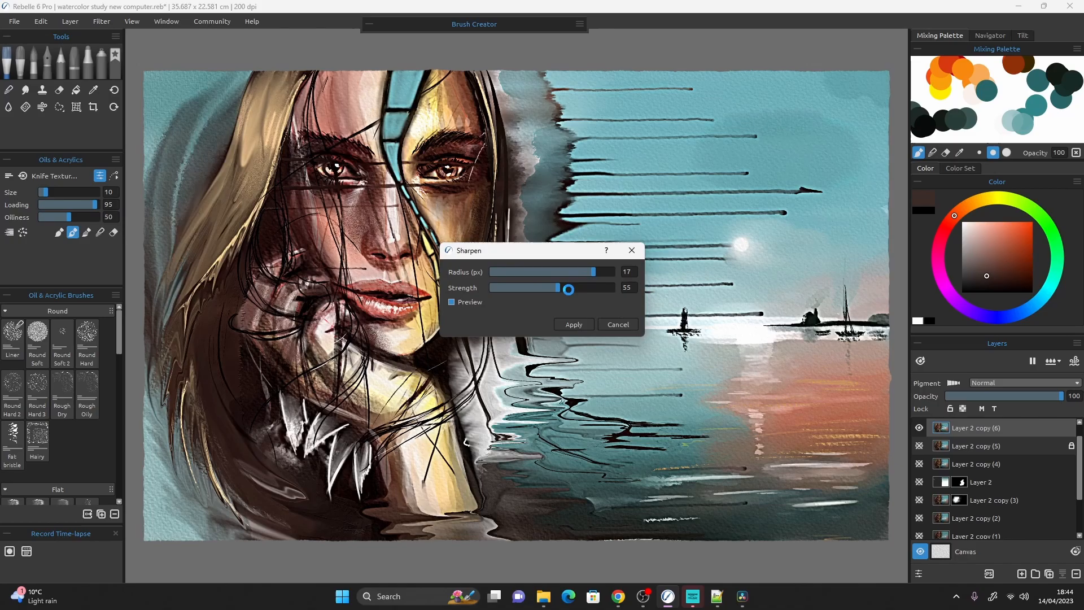
drag(567, 289, 564, 287)
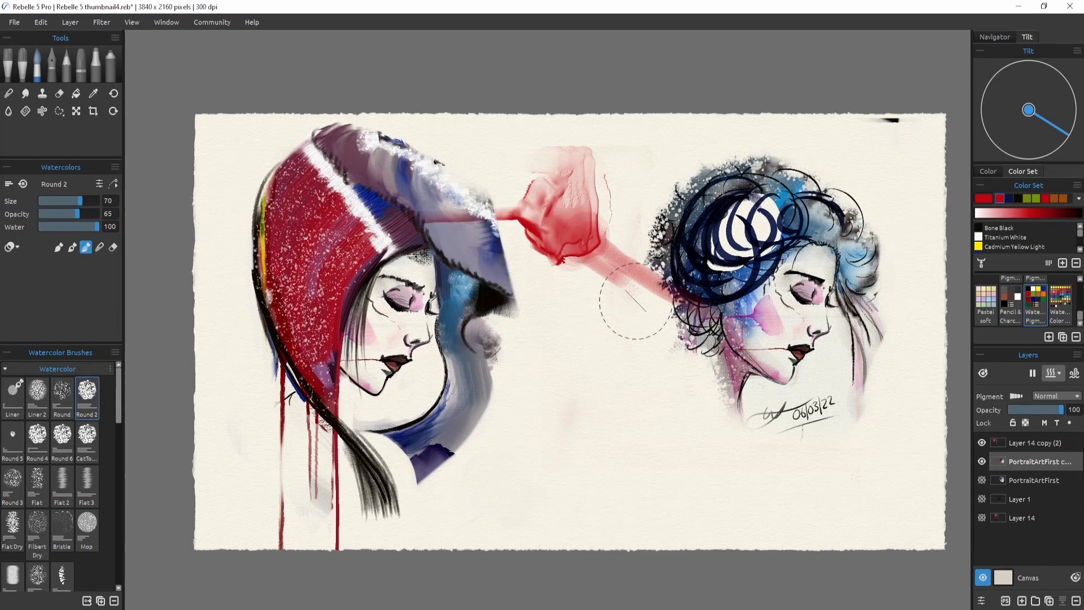
Step: Paint a red watercolour wash between the two heads, then return to the blond portrait
drag(629, 304, 716, 318)
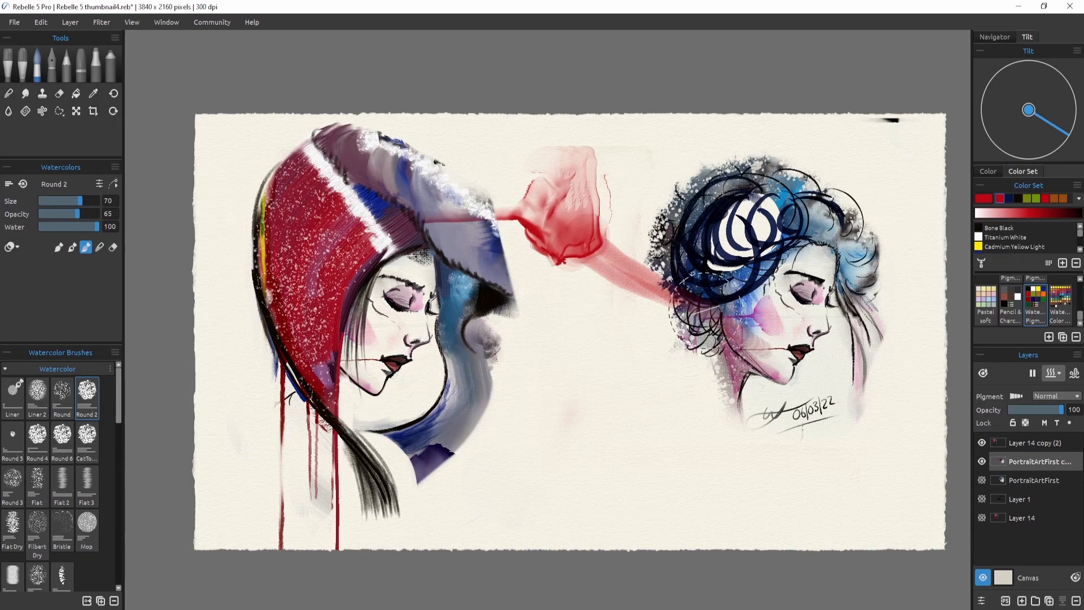
click(166, 22)
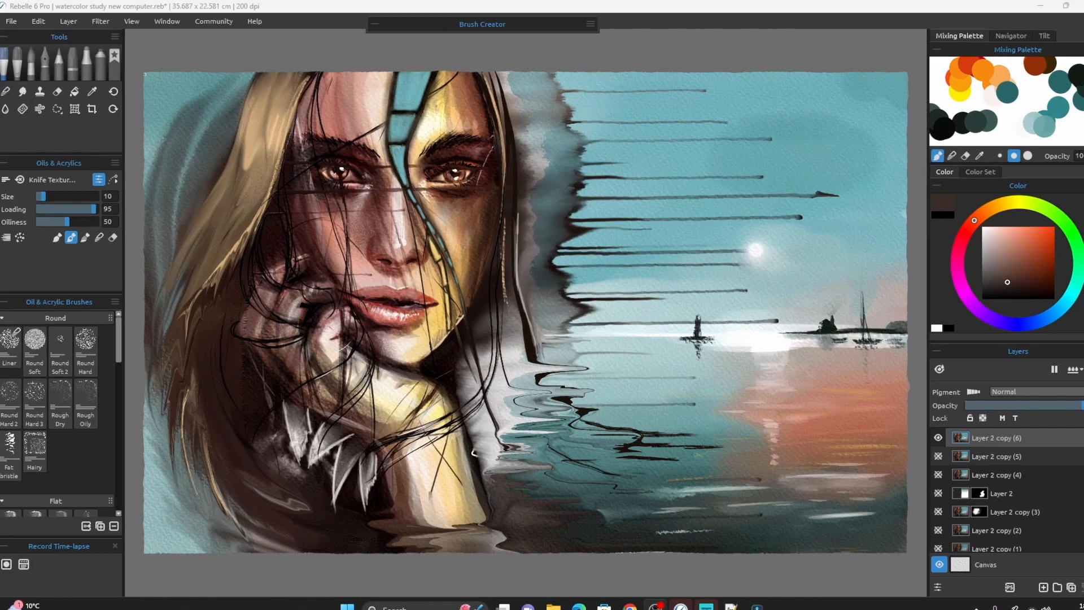
Step: In Preferences > Tools, enable 'Automatically switch to Blend mode after using Paint'
click(38, 21)
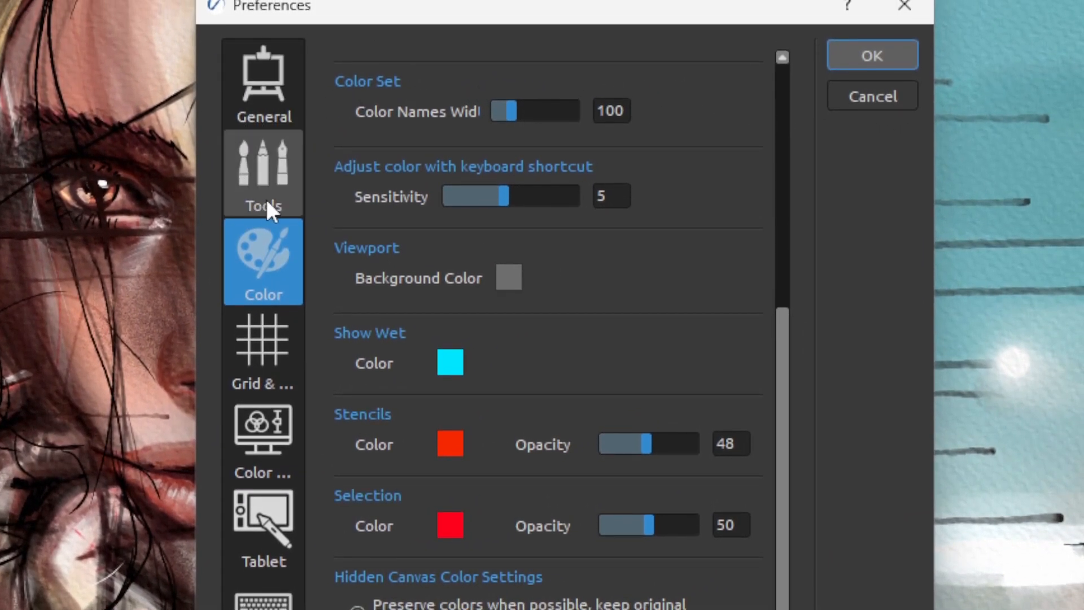
click(262, 173)
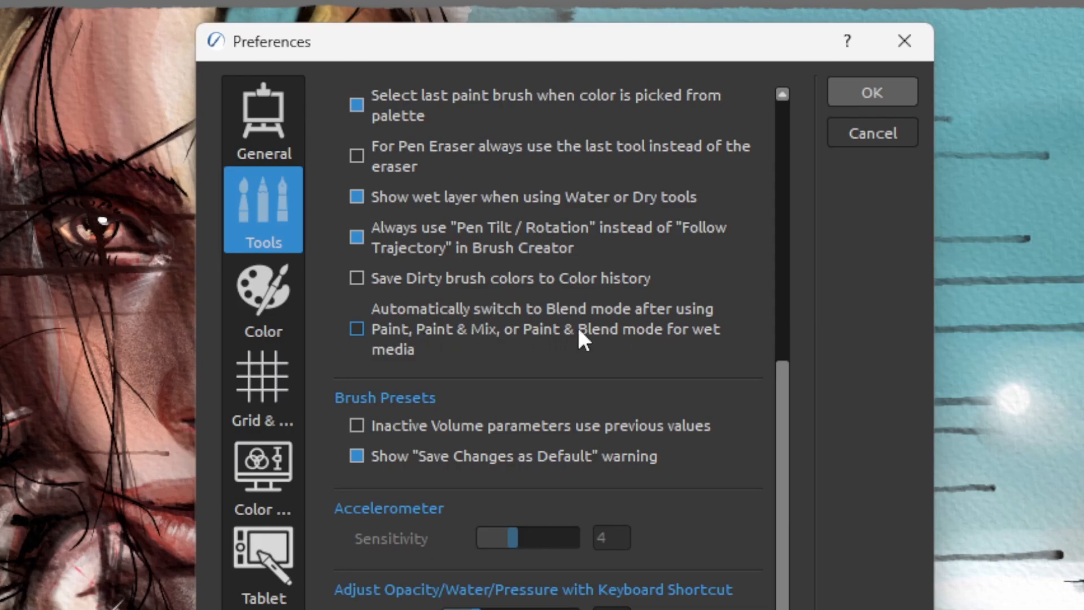
click(357, 329)
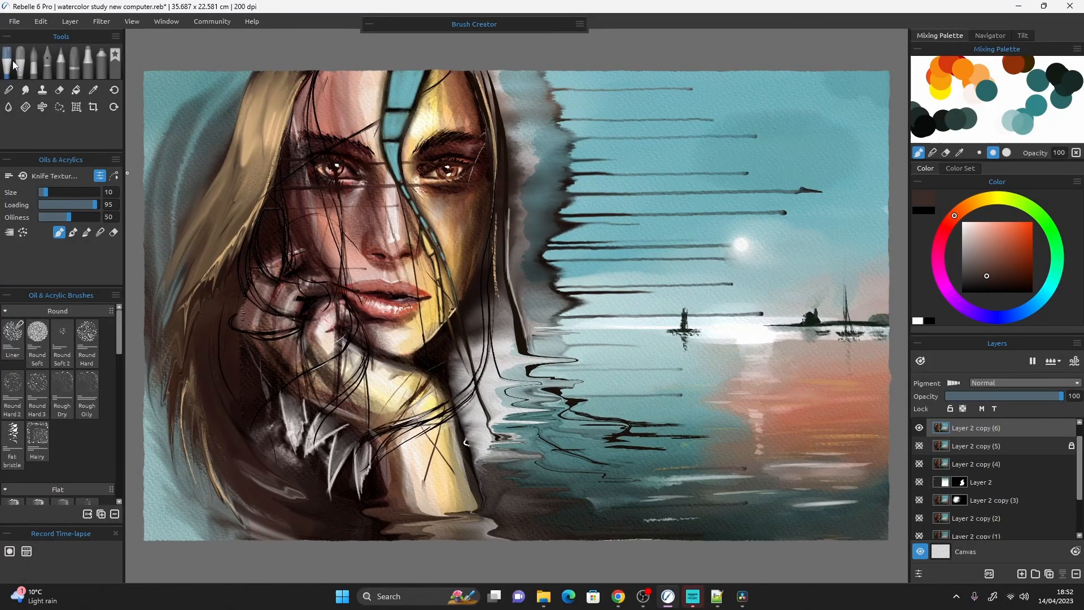
Step: Select the Watercolors media and choose the Wash Flat brush
click(21, 61)
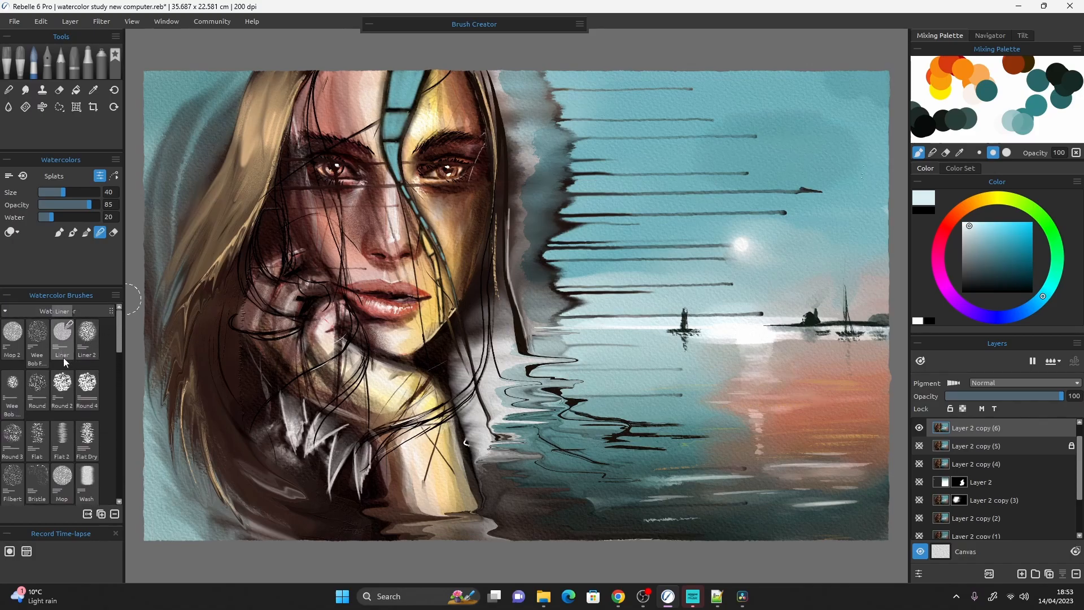
click(86, 478)
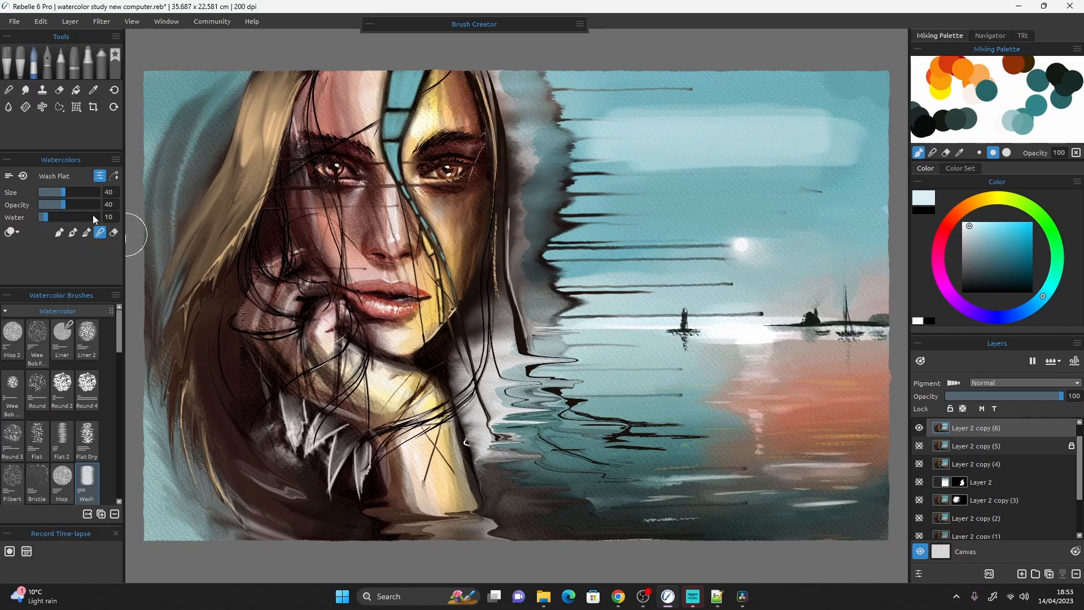
mouse_move(650, 256)
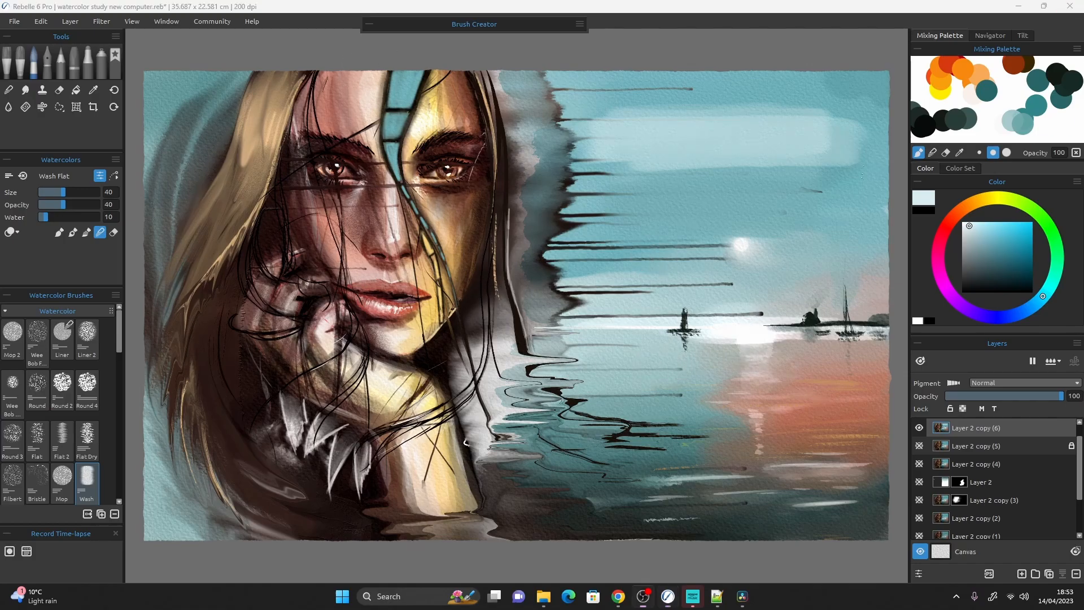
Step: Drag a selection with the Selection tool, then open the Mixing Palette panel menu
click(59, 107)
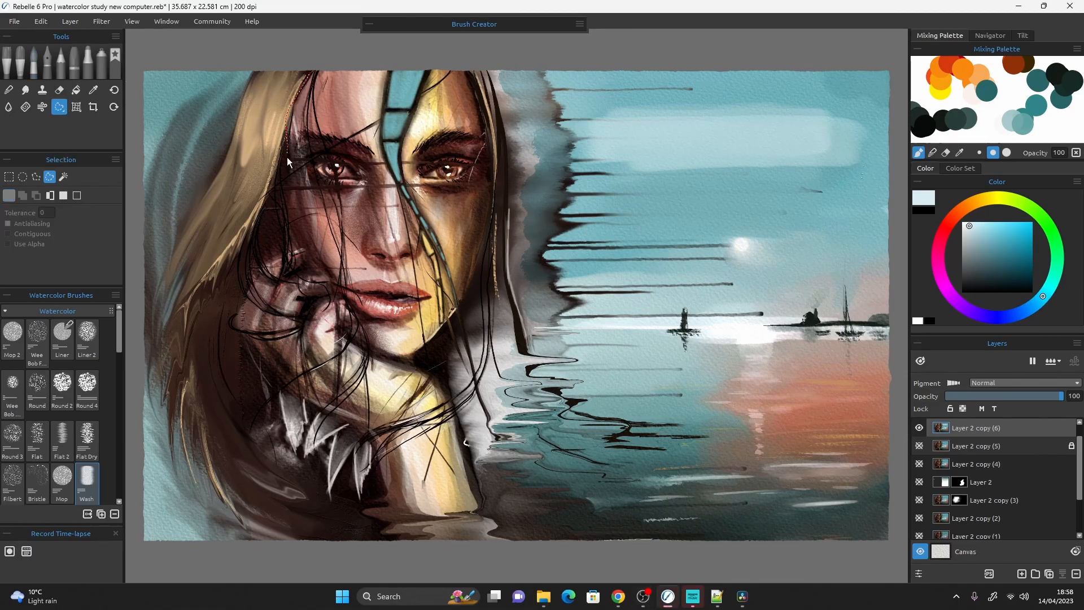
drag(291, 159, 418, 522)
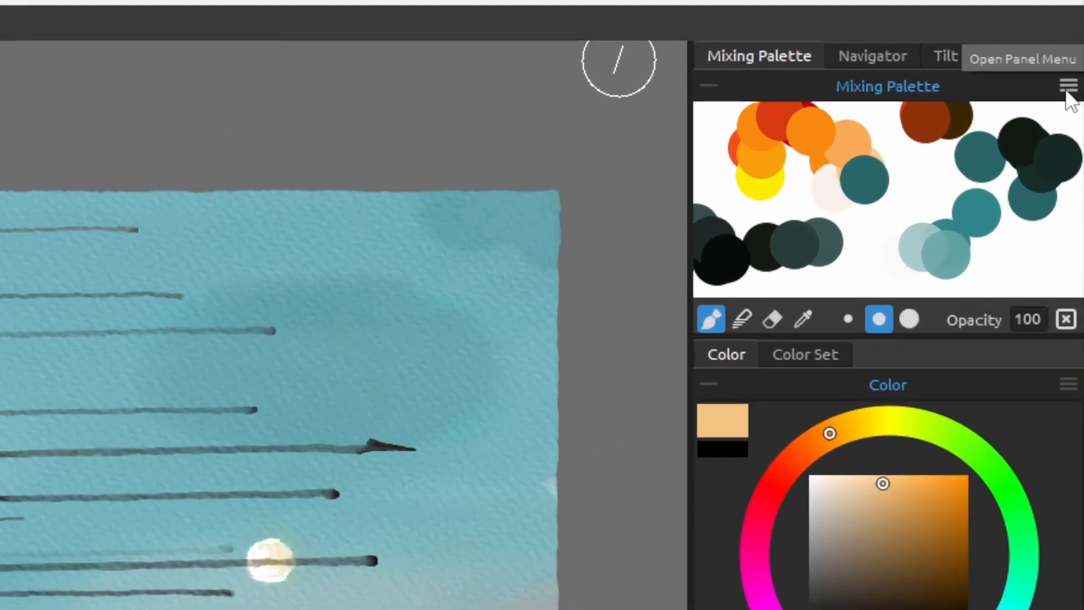
click(1067, 85)
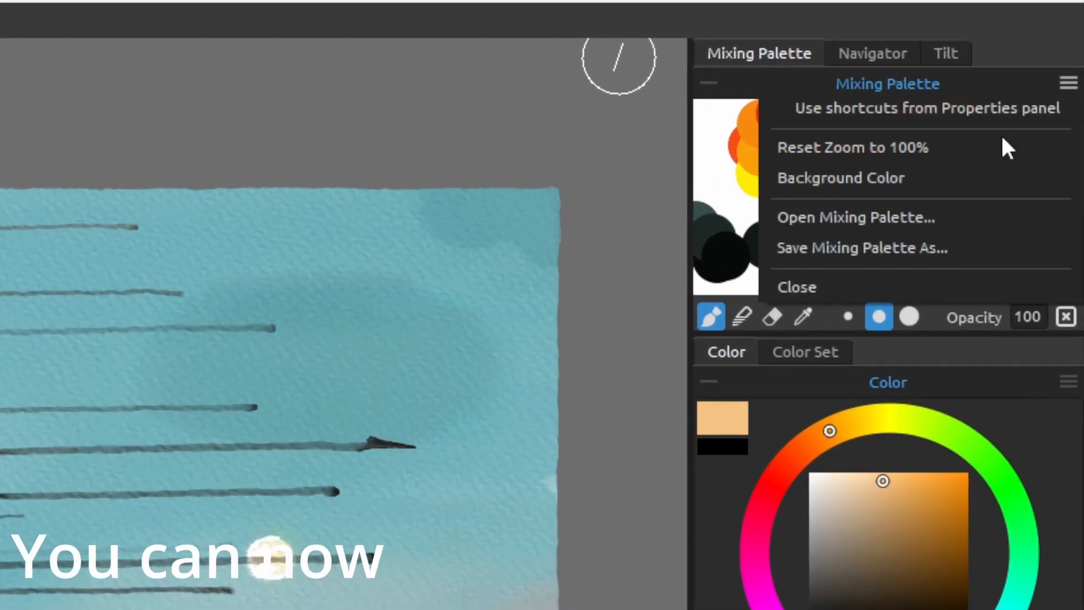